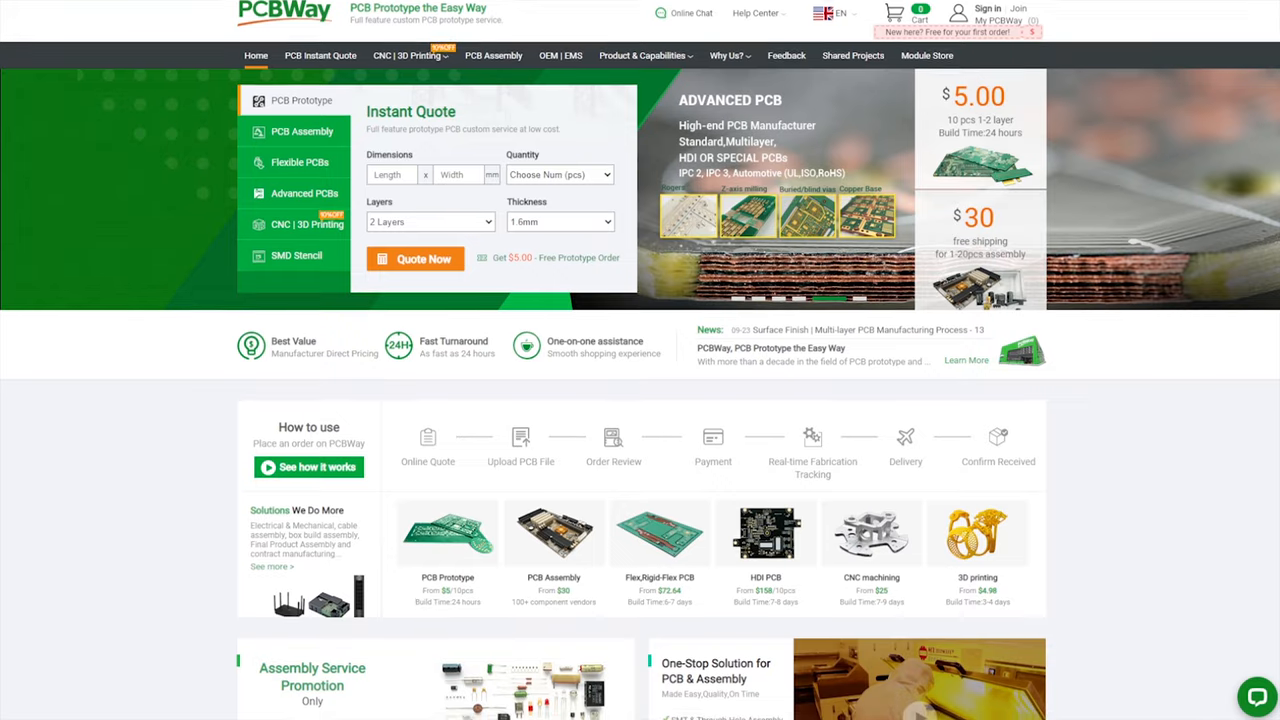
Calculate the quote for five 100 x 100 mm boards, totalling US$29.06 with shipping.
{"action": "scroll", "scroll_direction": "down", "scroll_amount": 3}
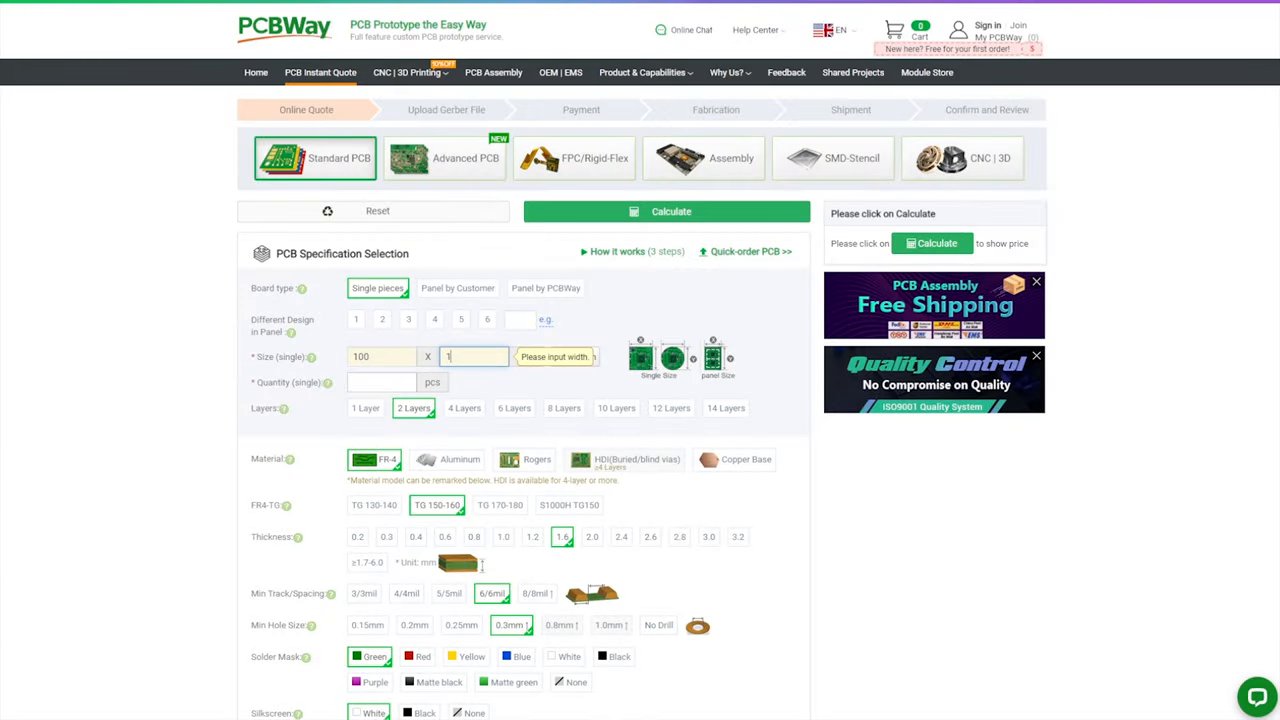
{"action": "left_click", "coordinate": [666, 211]}
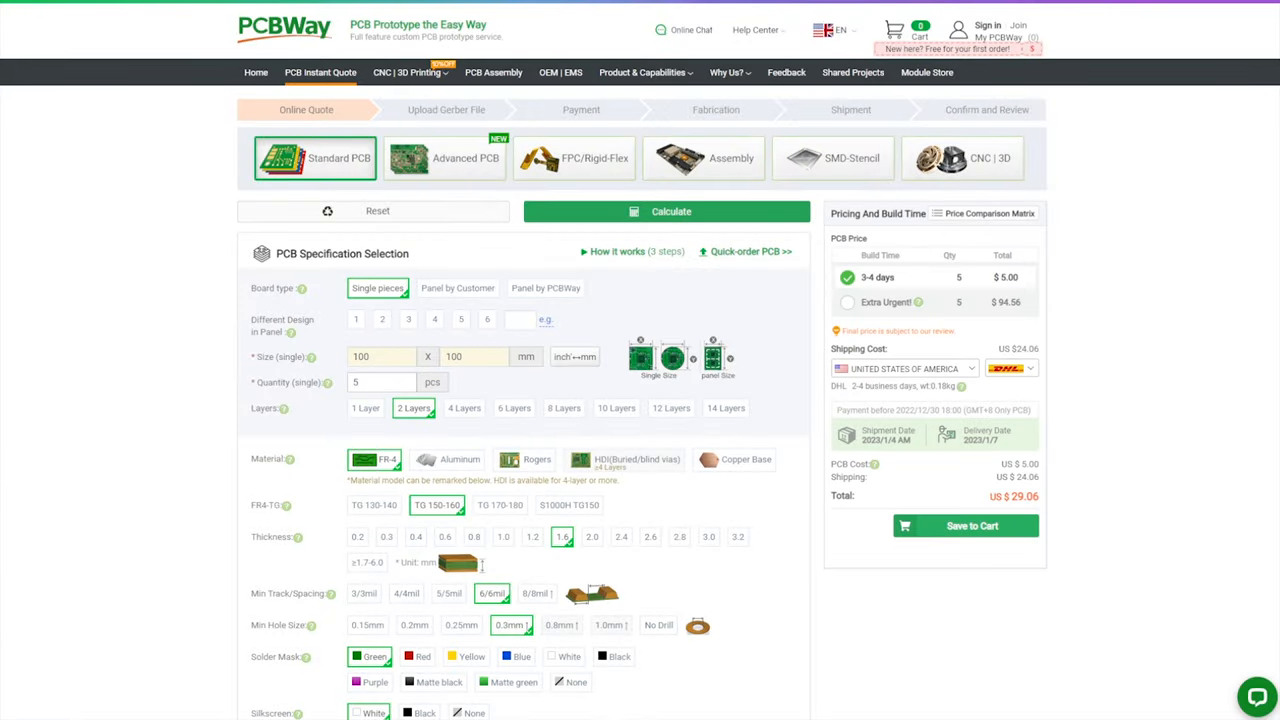